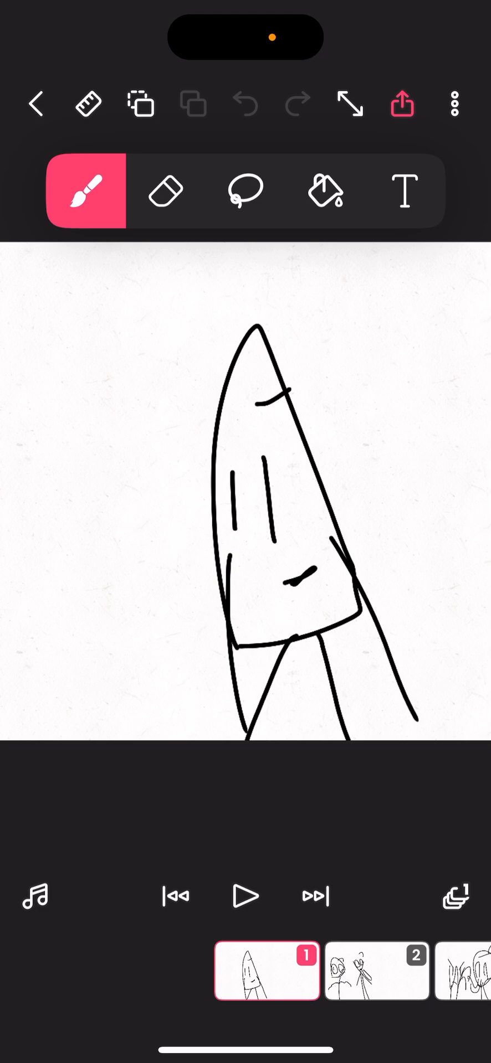
- Switch between frame 1 and frame 2 to compare them with onion skin
click(377, 970)
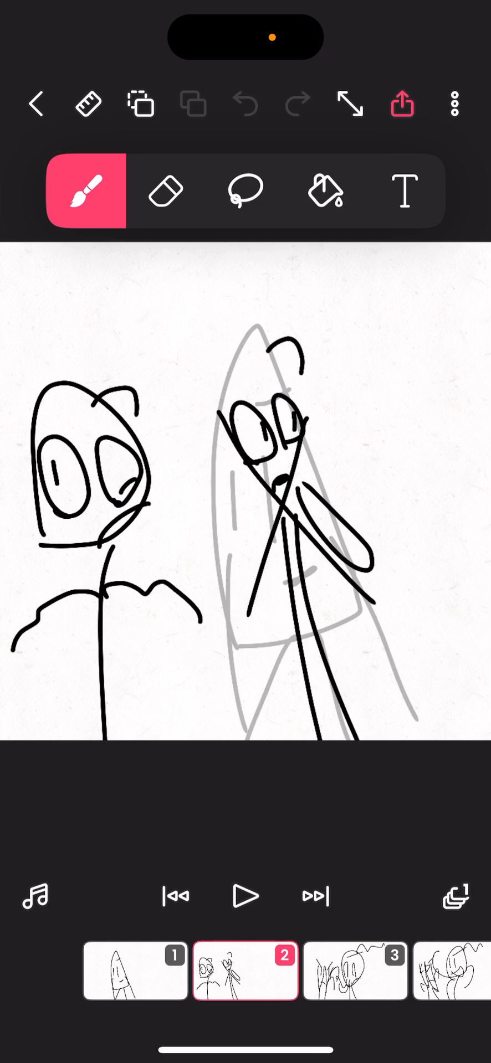
click(134, 971)
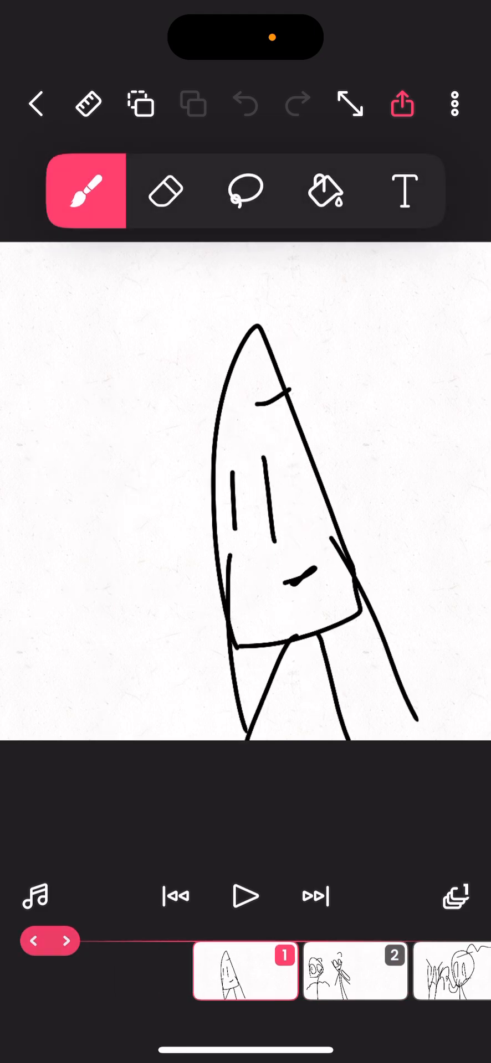
click(353, 971)
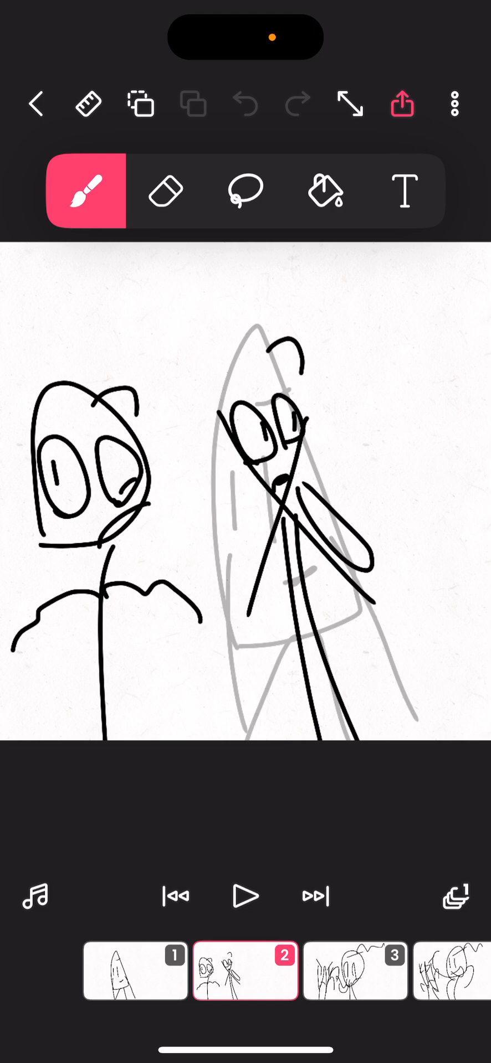
click(135, 971)
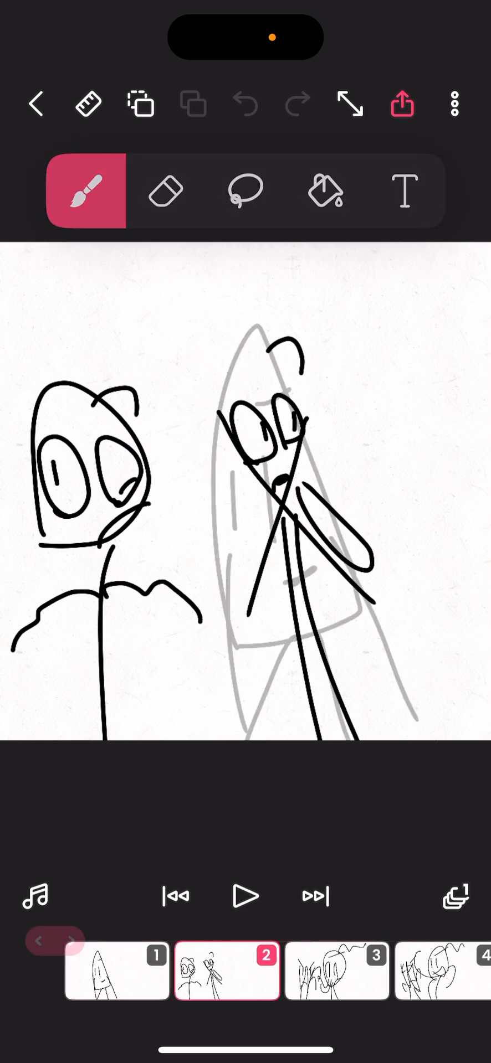
- Advance frame by frame to frame 40, the boxy-bodied stick figure
click(336, 971)
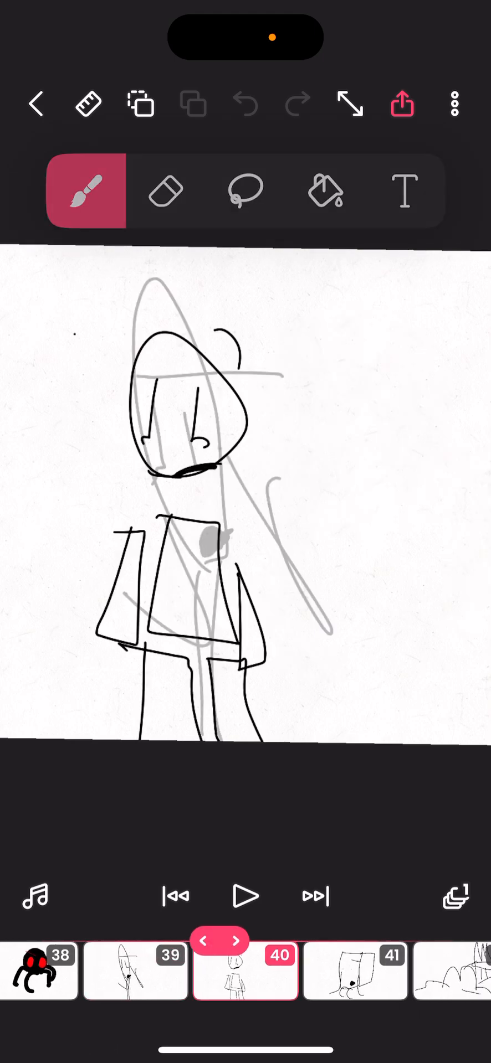
- Advance from frame 41 to frame 68, the small circular scribble
click(238, 939)
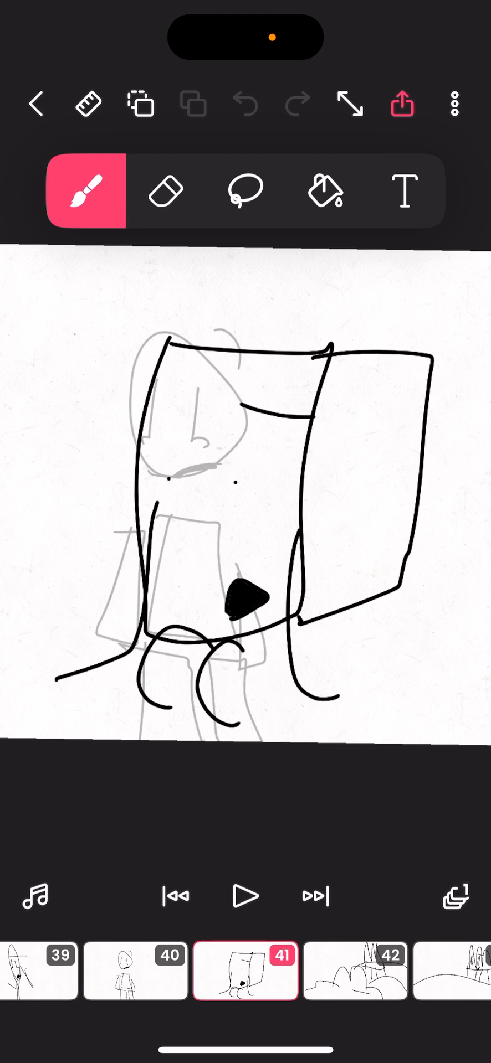
click(246, 971)
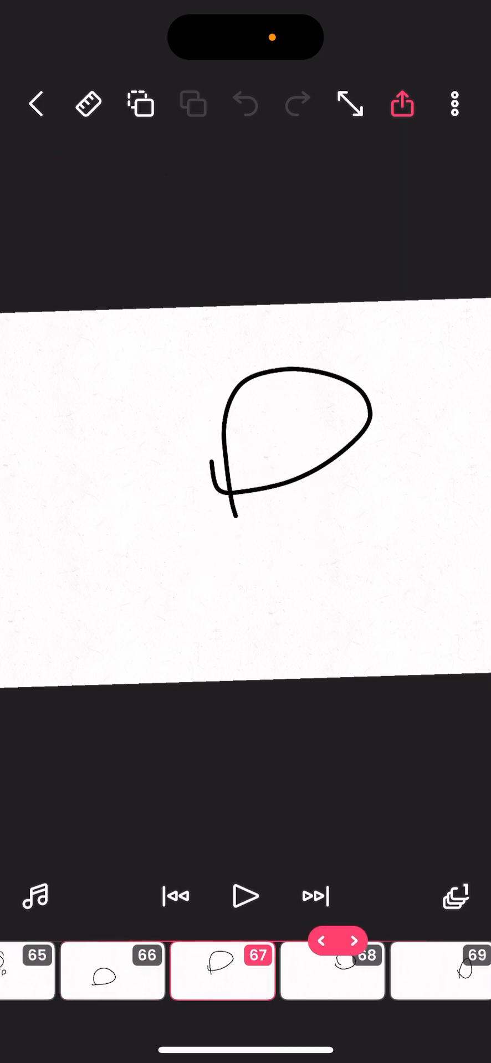
click(352, 942)
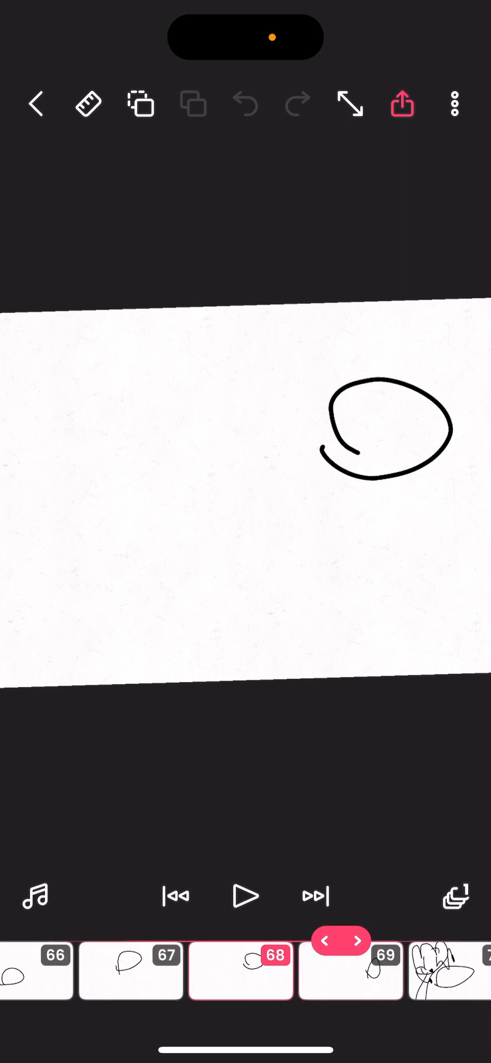